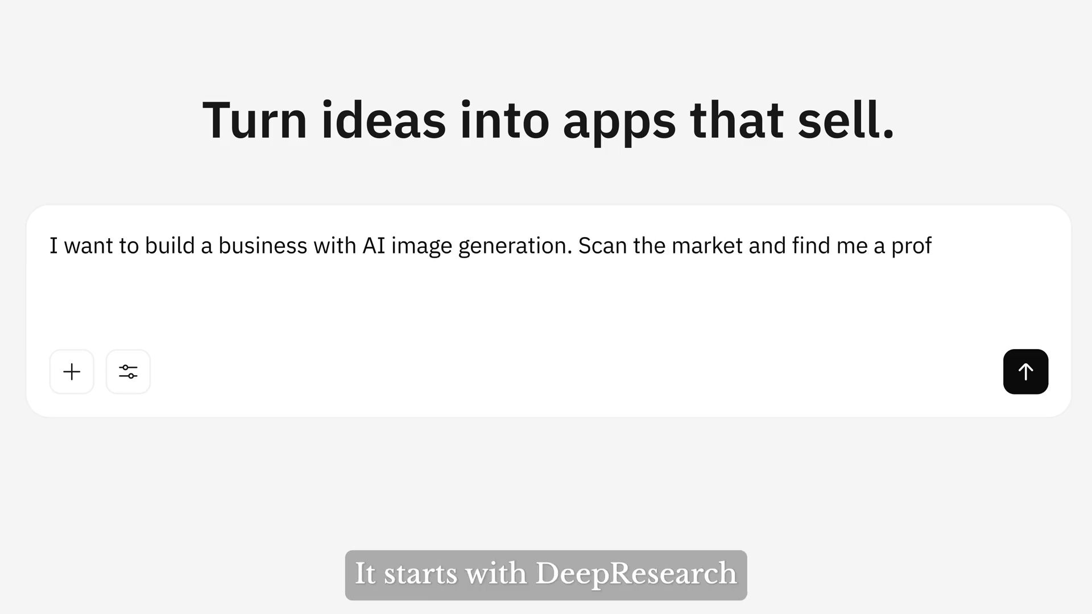
# - Send the AI image generation market-scan research request
pyautogui.click(1023, 371)
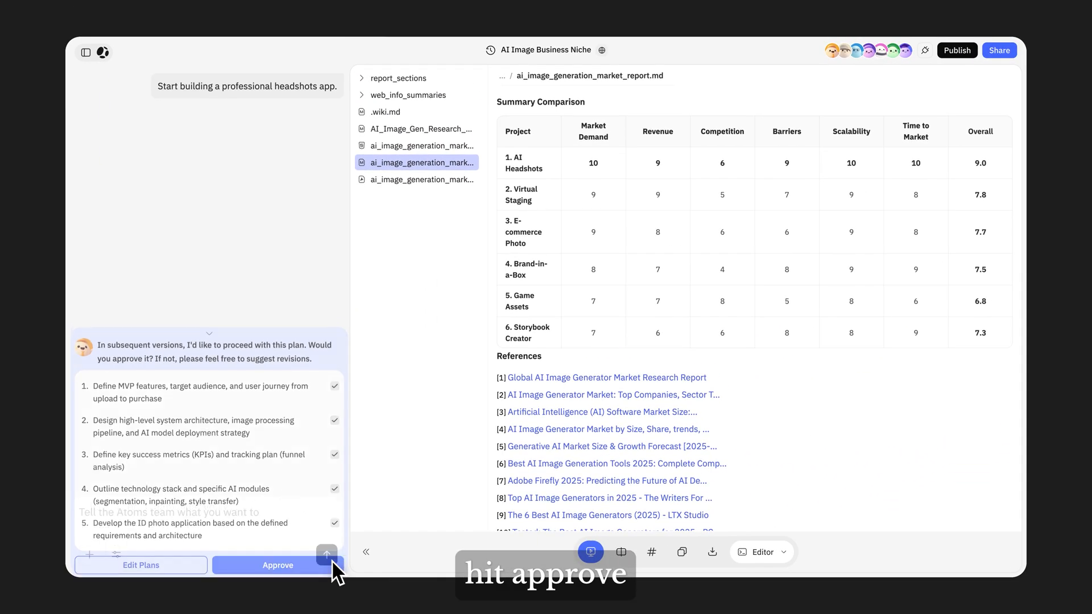
# - Approve the headshots app build plan and move to the integration settings
pyautogui.click(277, 565)
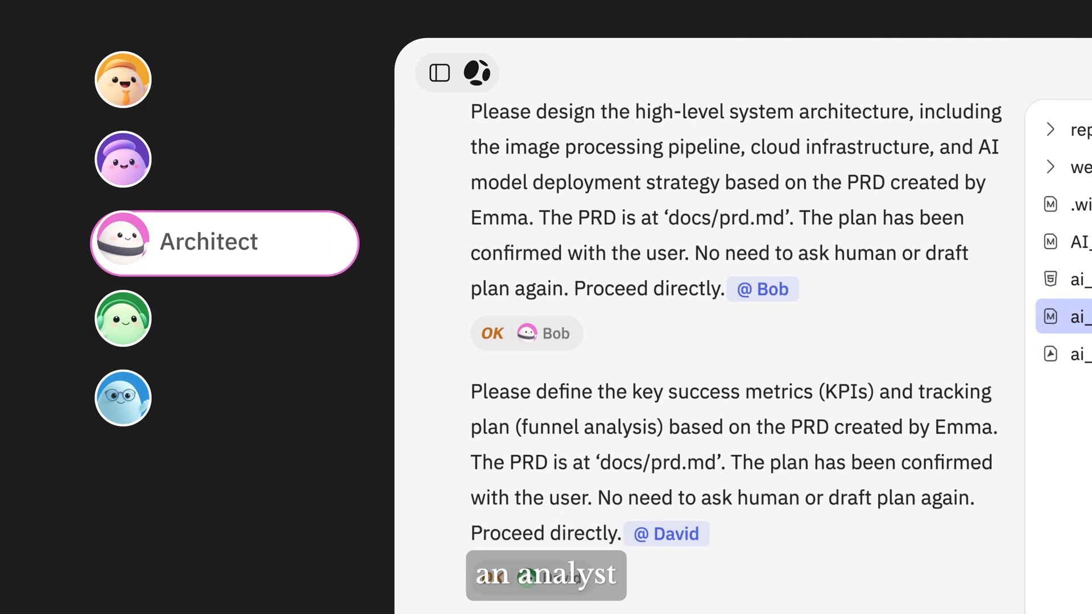
pyautogui.click(122, 397)
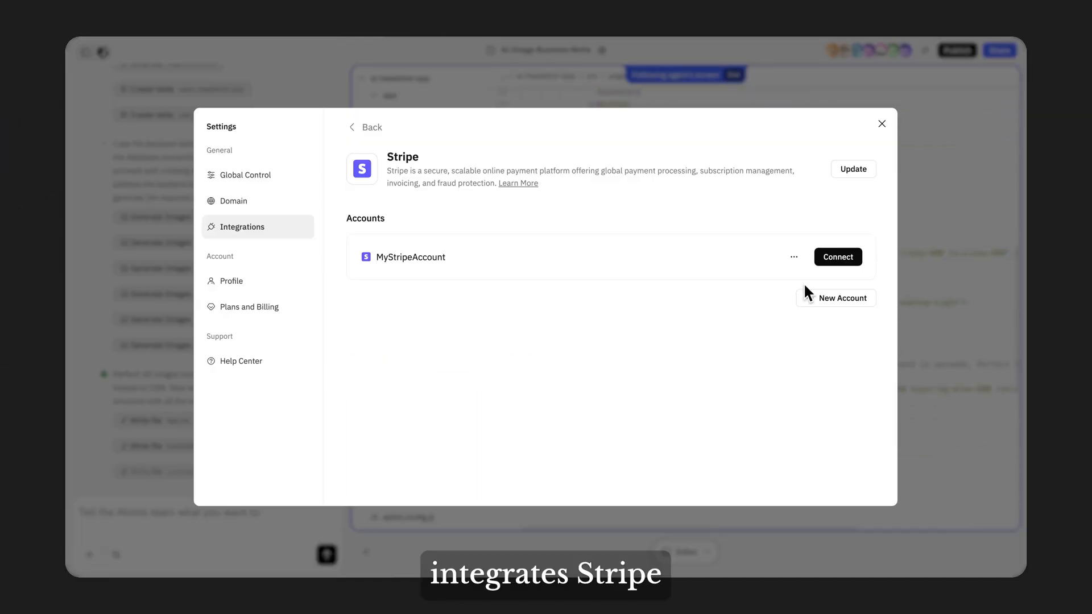
# - Connect the Stripe account and choose a test photo in the live Headshot AI site
pyautogui.click(881, 124)
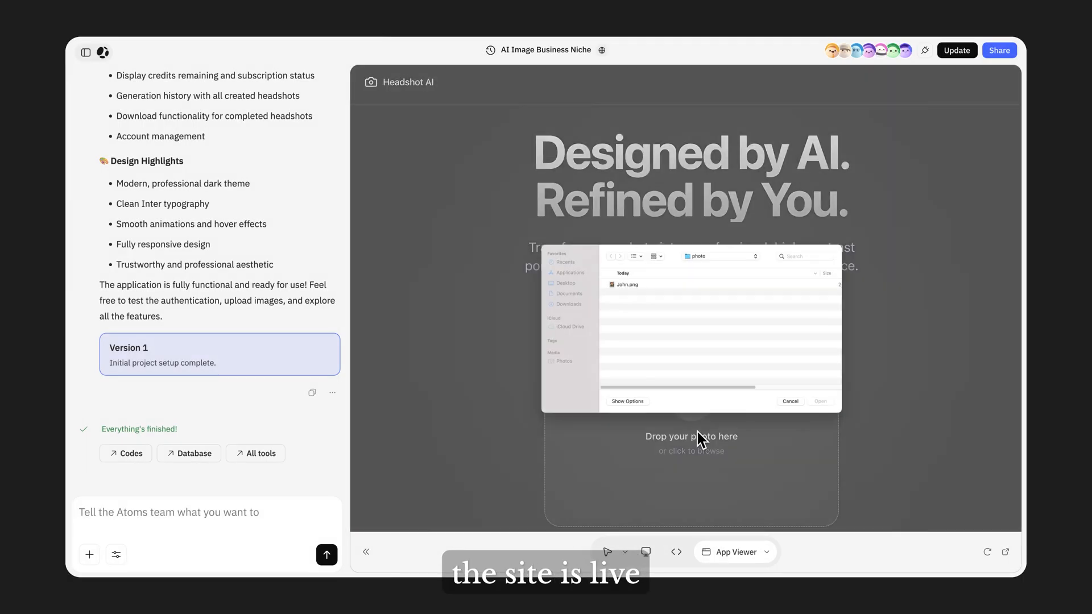
pyautogui.click(820, 401)
pyautogui.write('Switch to pay-per-use.')
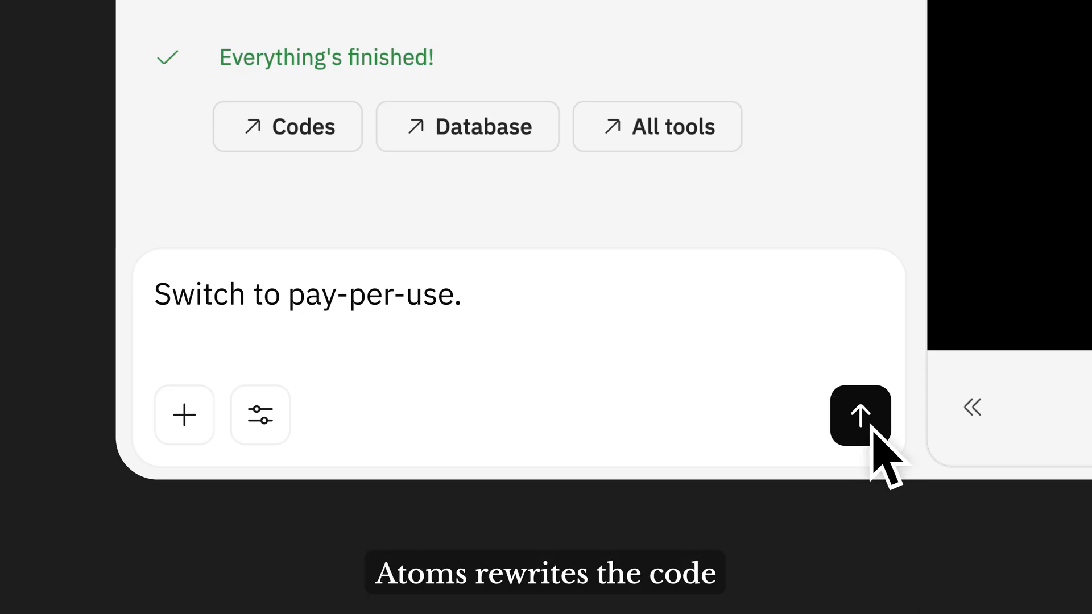
# - Send the 'Switch to pay-per-use.' pricing change request
pyautogui.click(860, 415)
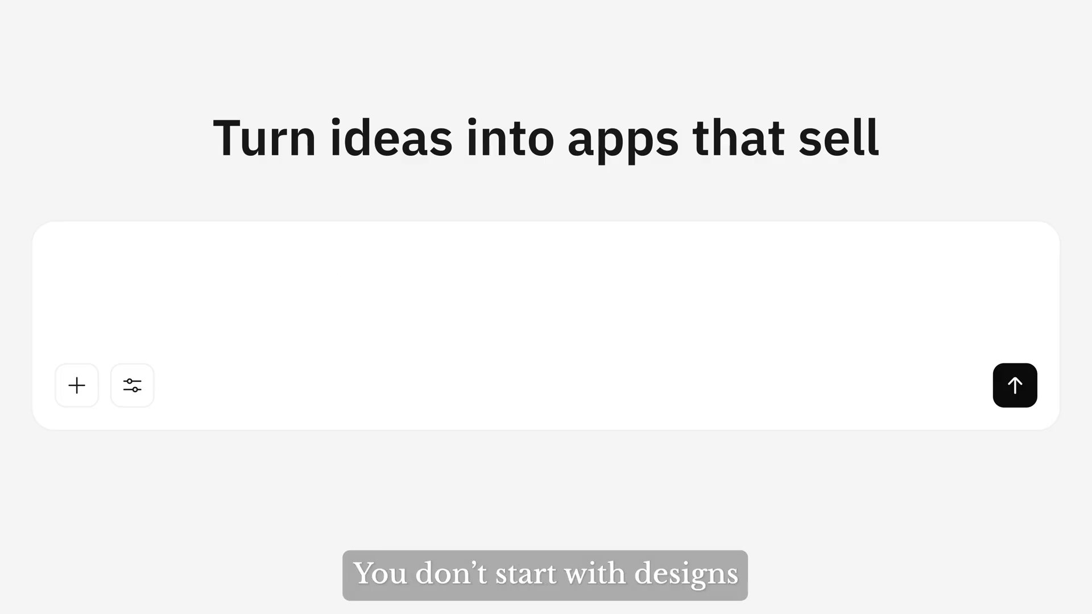
# - Request analysis of social media and marketplace trends for emerging DTC apparel niches
pyautogui.write('Analyze social media and marketplace trends to f')
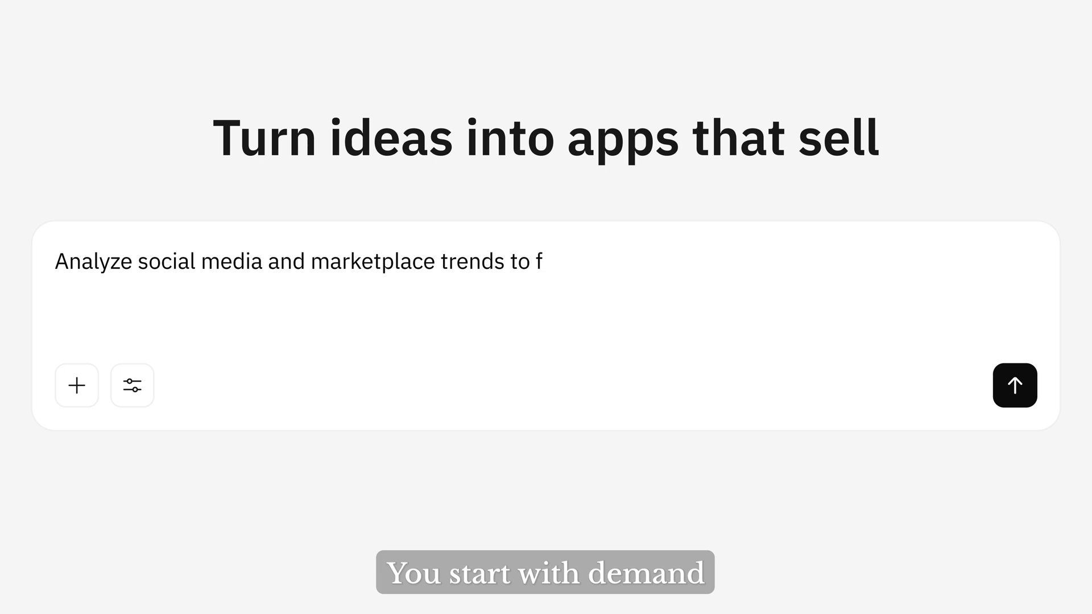
pyautogui.write('ind emerging apparel niches ready for a DTC brand launch.')
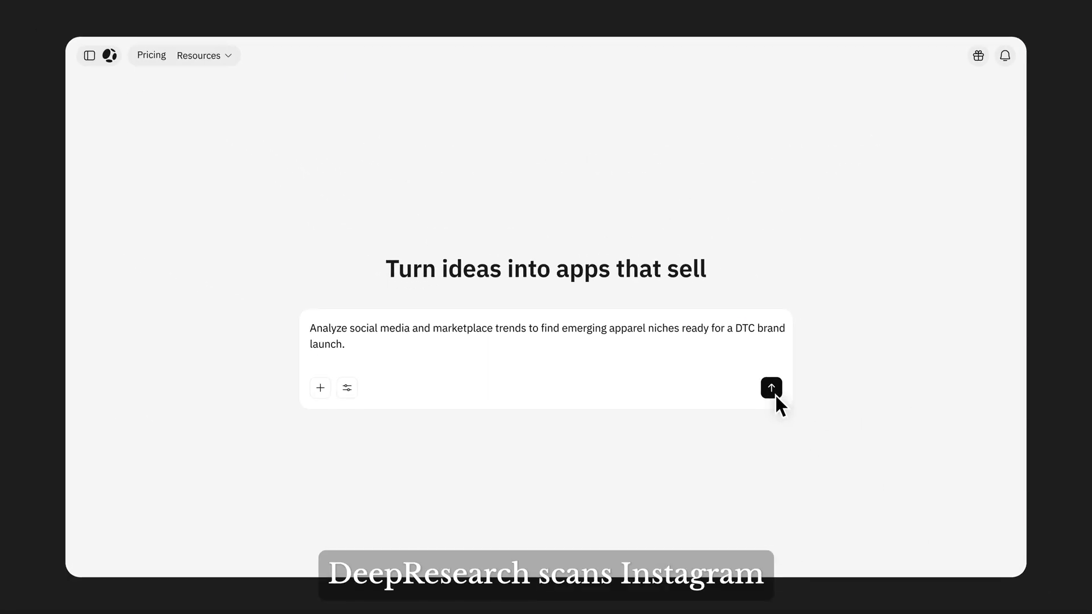
pyautogui.click(770, 387)
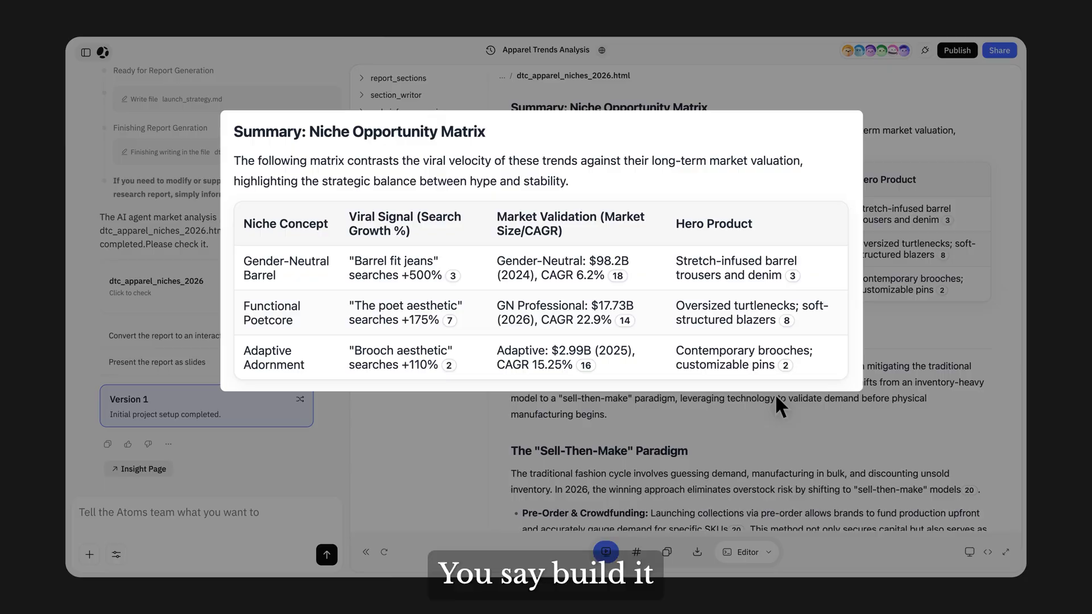
# - Enter 'Build a brand website for Gender-Neutral Barrel Silhouettes'
pyautogui.write('Build a brand website for Gender-Neutral Barrel Silhouettes')
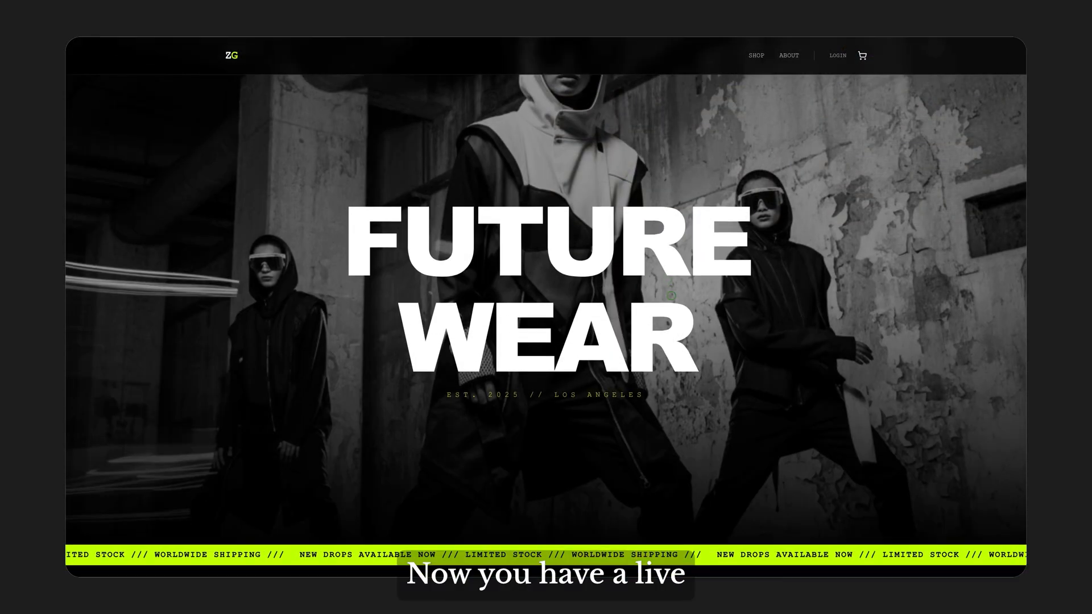
# - Scroll down through the FUTURE WEAR storefront preview
pyautogui.scroll(-3)
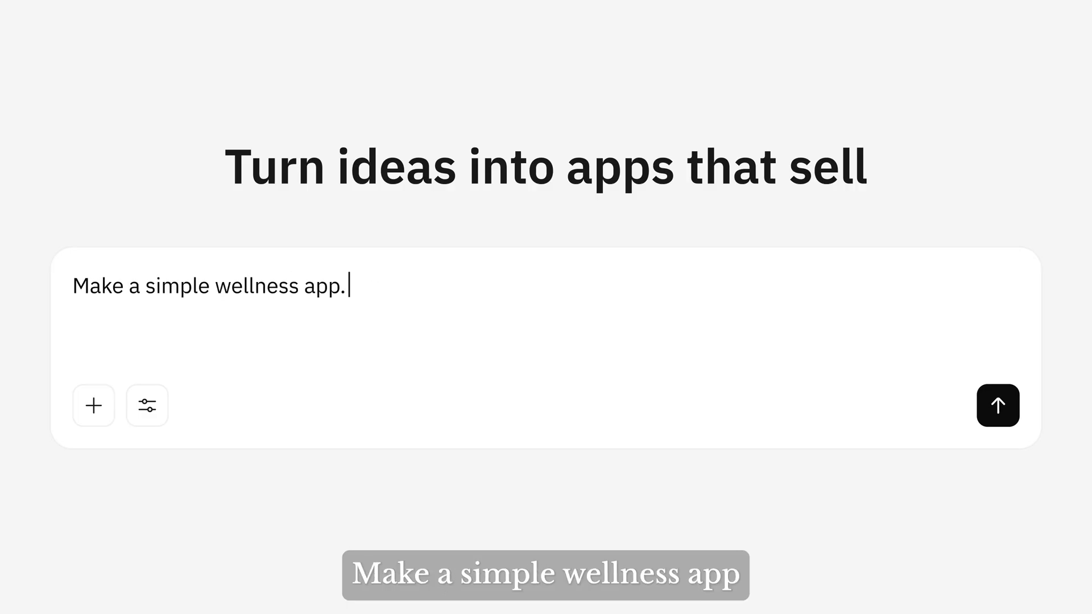
# - Send the 'Make a simple wellness app.' request
pyautogui.click(996, 405)
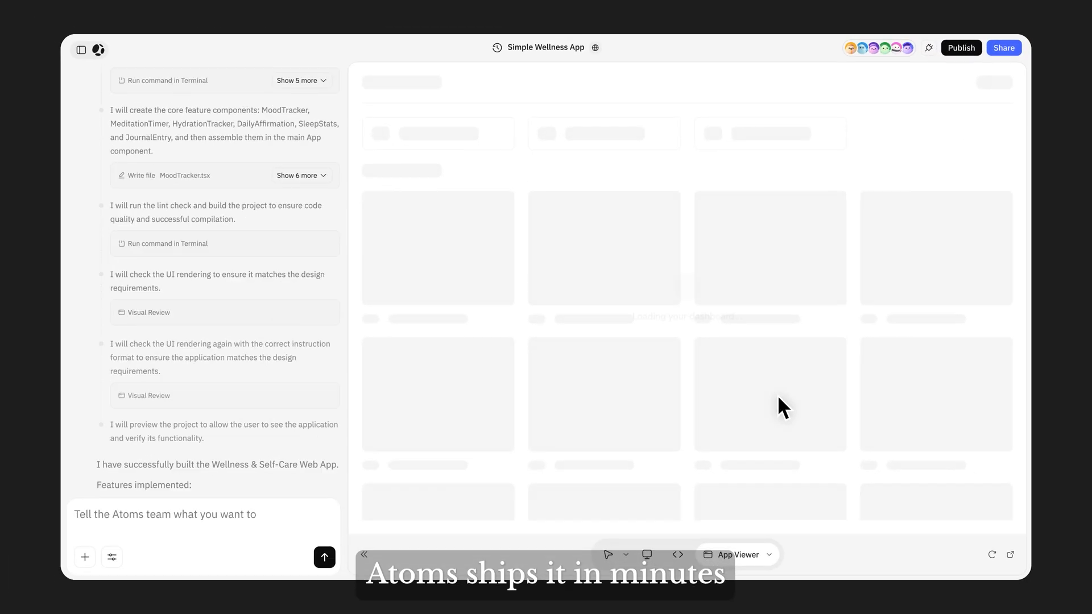